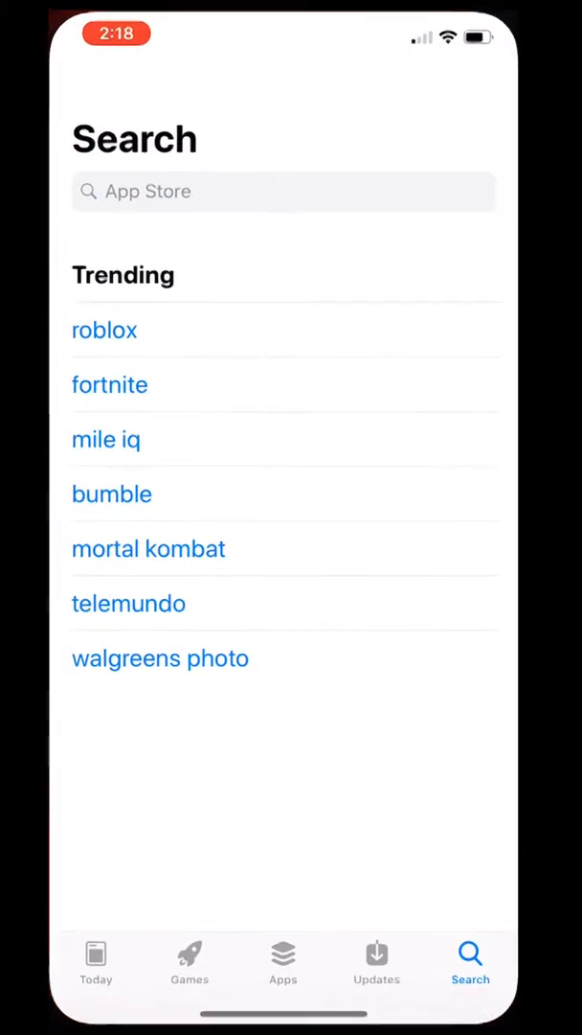
Step: Search 'salesforce inbox', pick the Salesforce Inbox listing and start its download
type("Salesforce in")
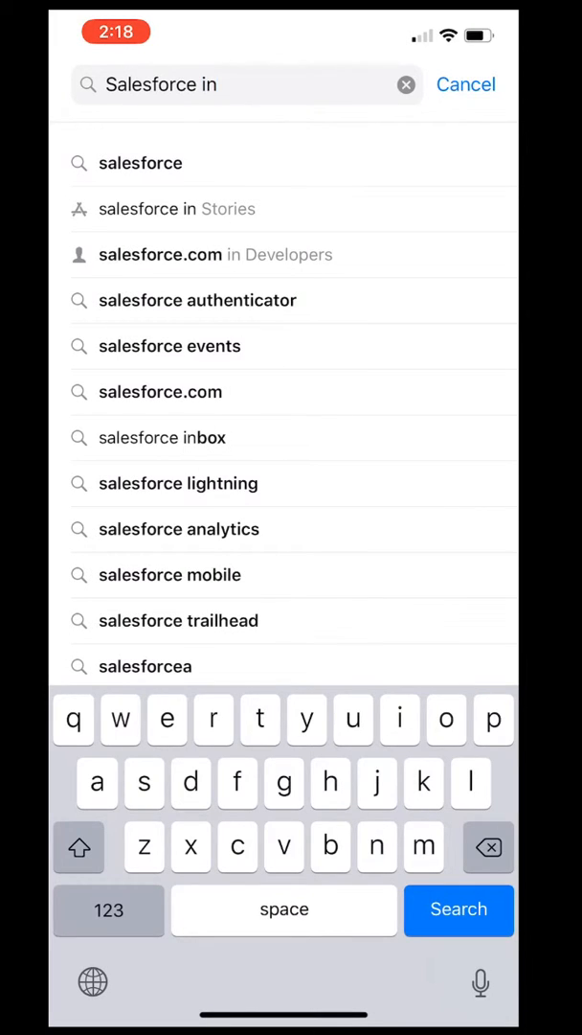
left_click(160, 437)
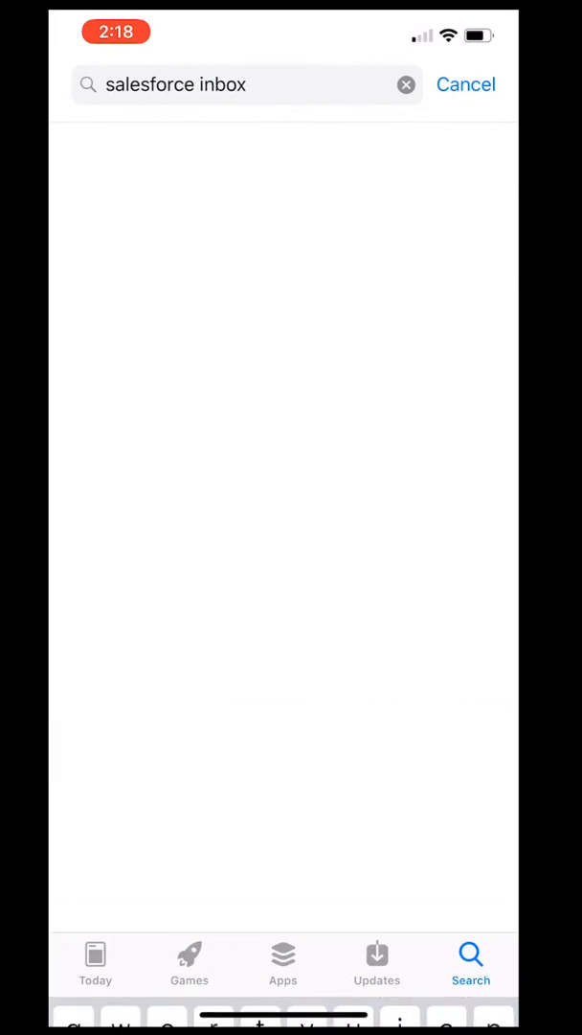
key("enter")
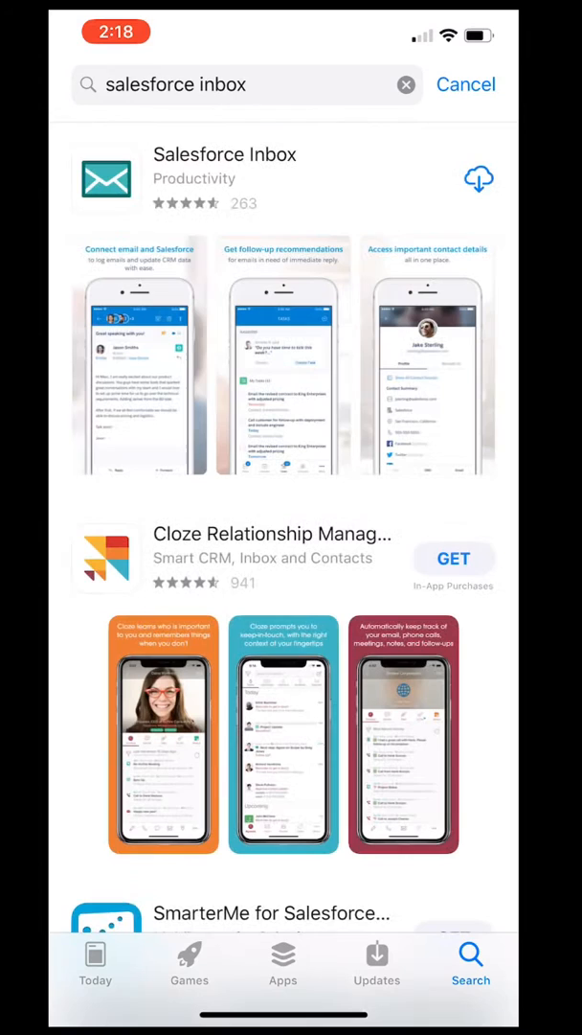
left_click(224, 178)
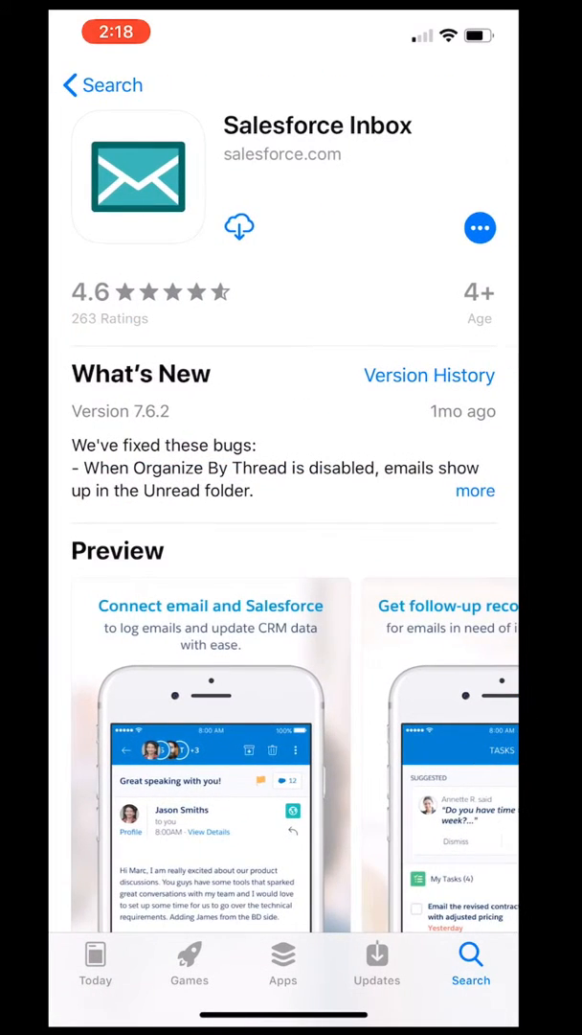
left_click(237, 226)
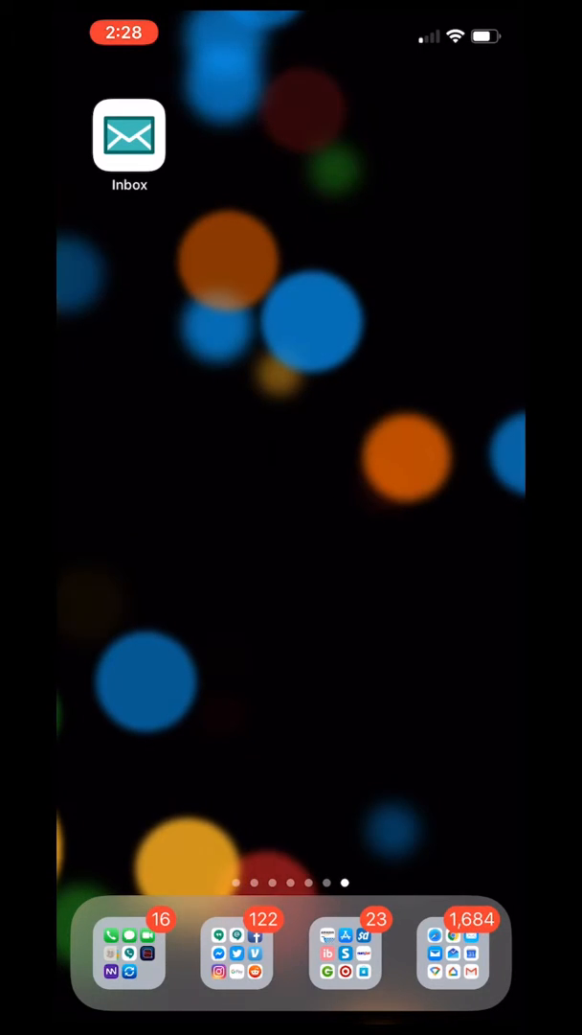
Step: Launch the new Inbox app and resubmit the Salesforce username and password
left_click(131, 134)
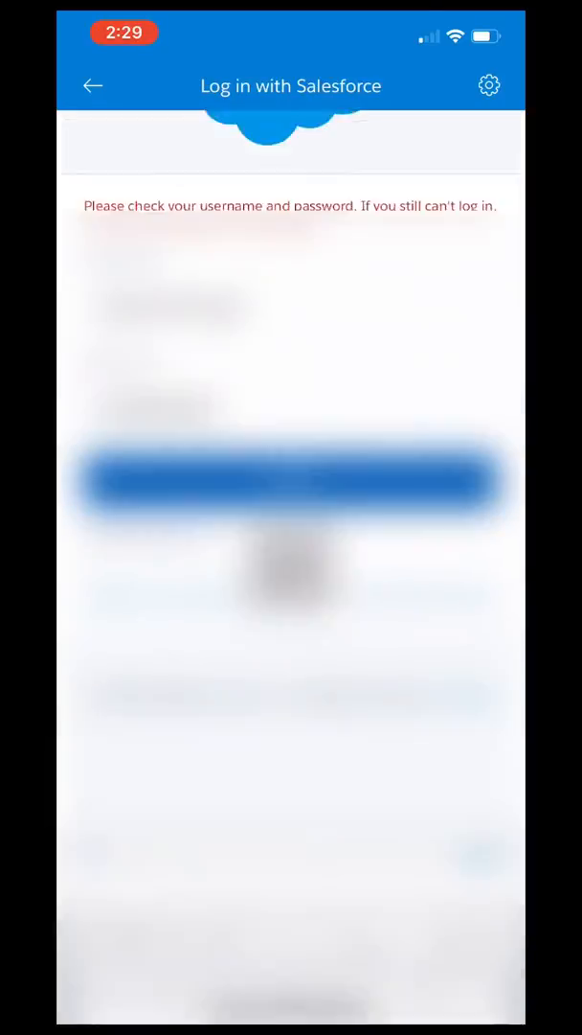
left_click(291, 487)
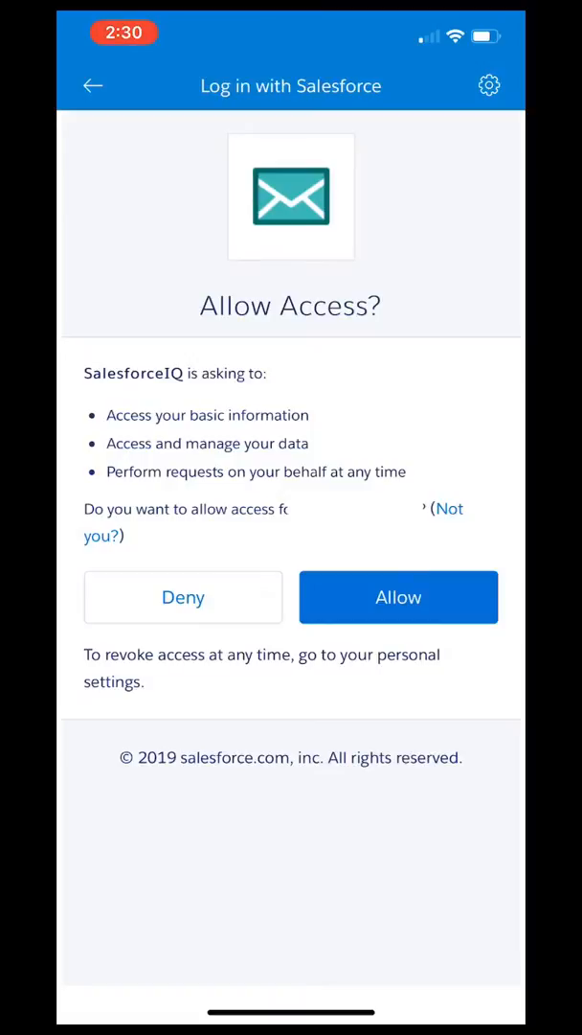
Step: Allow SalesforceIQ access to the Salesforce account, reaching the email provider choice
left_click(398, 598)
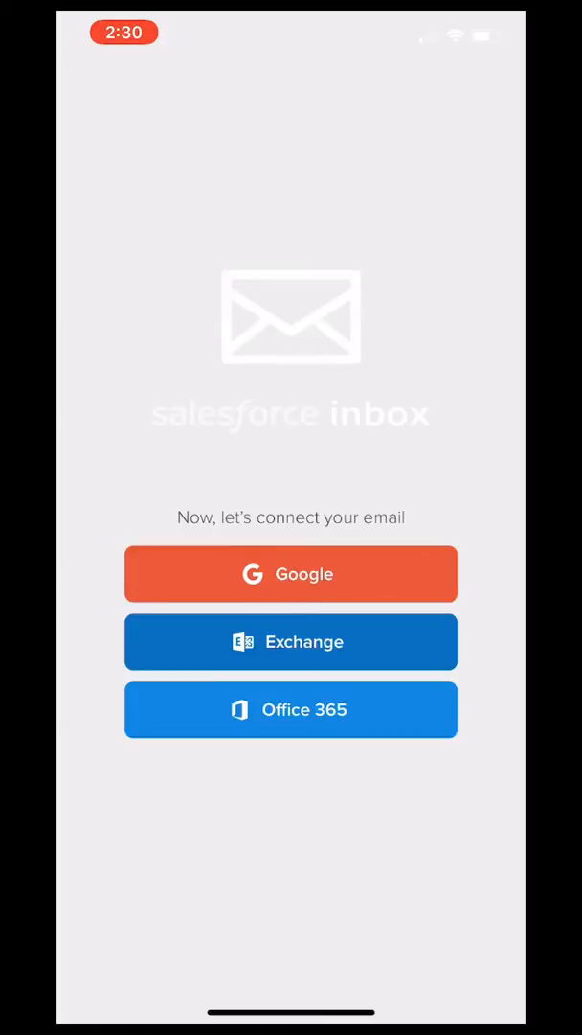
Step: Choose Office 365, sign in with the Microsoft email and password, and stay signed in
left_click(291, 709)
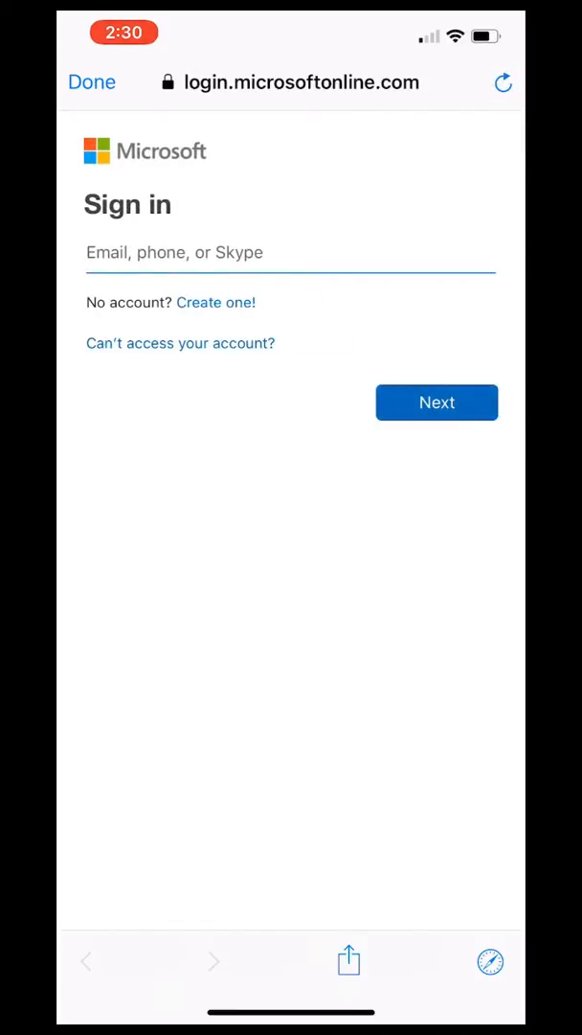
left_click(291, 253)
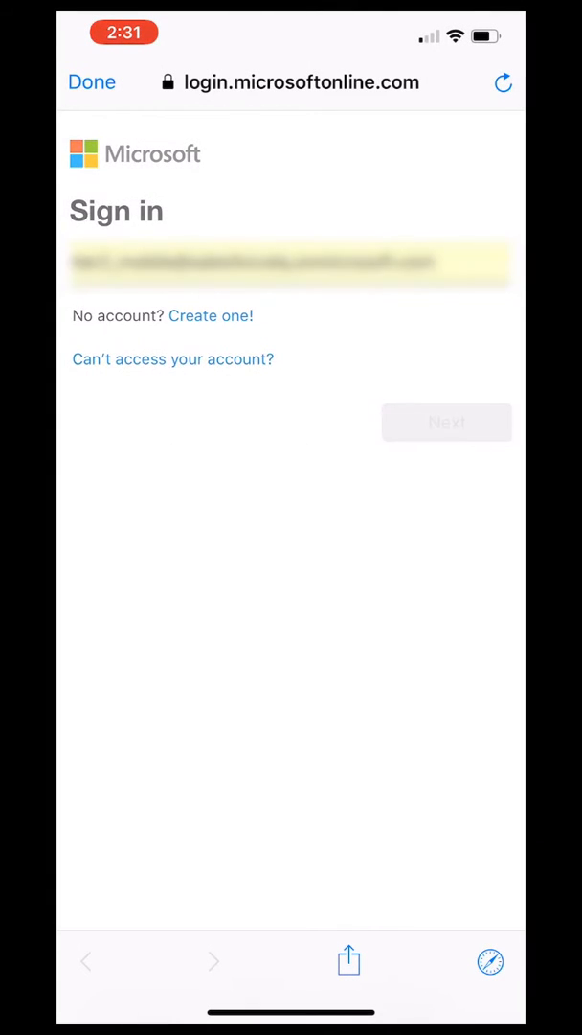
left_click(447, 421)
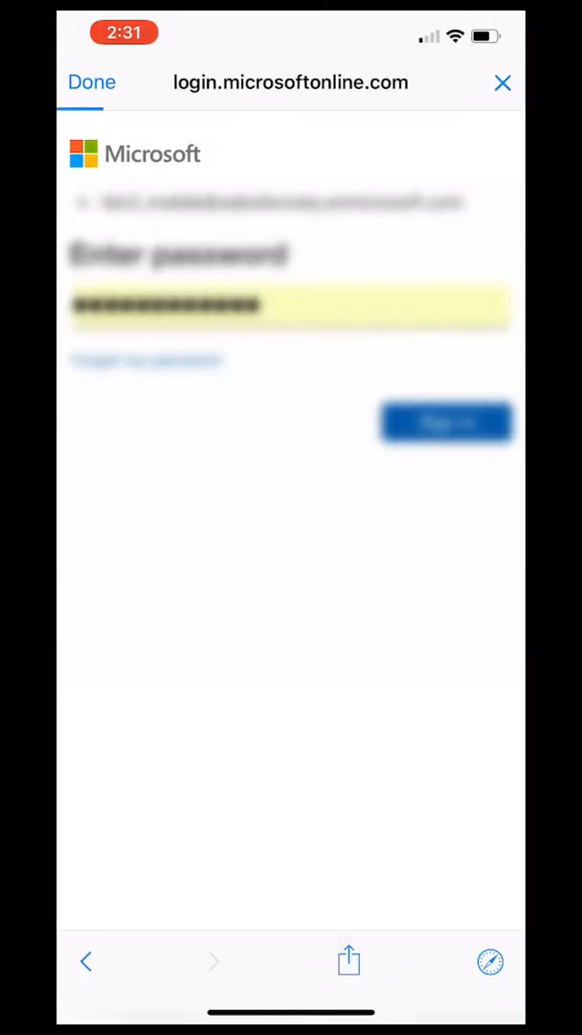
left_click(444, 422)
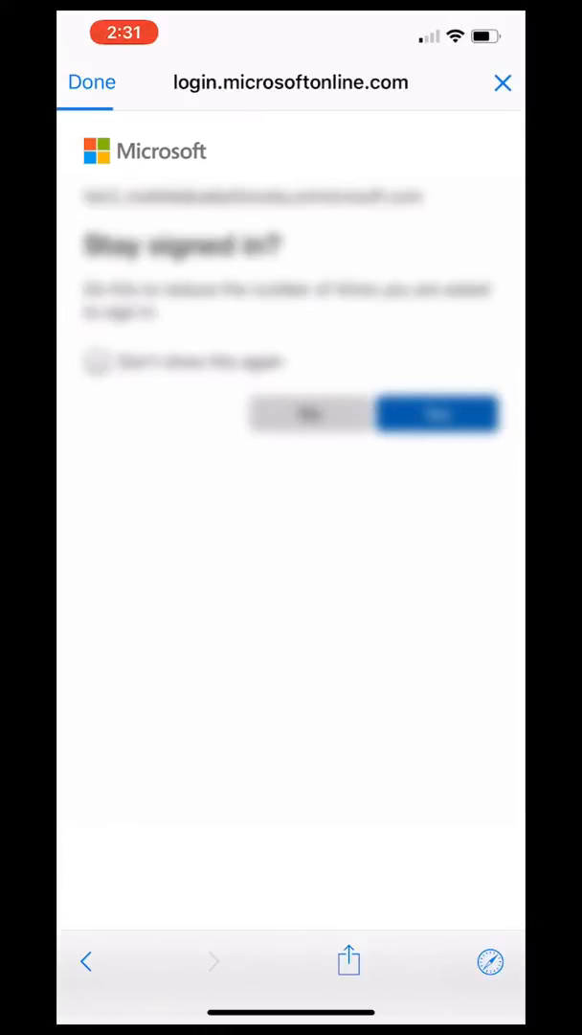
left_click(437, 414)
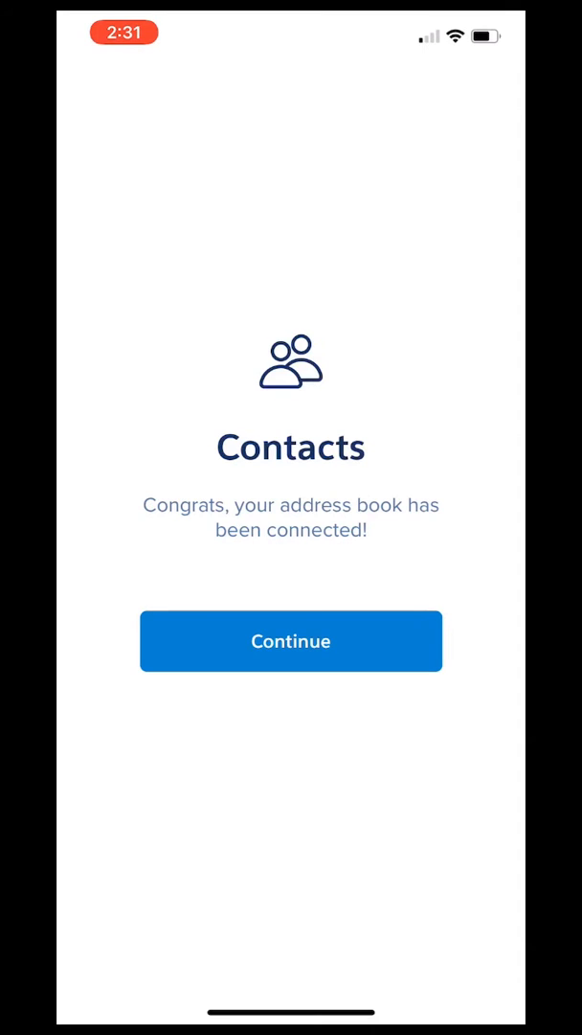
Step: Continue past the address book confirmation and reach the More menu with Feed, Files, Settings
left_click(291, 640)
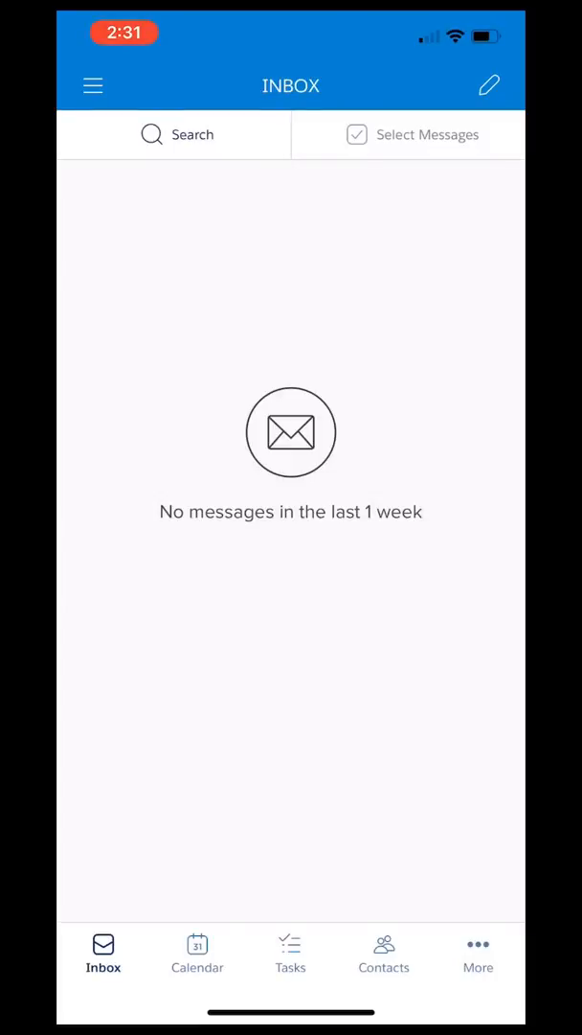
left_click(479, 954)
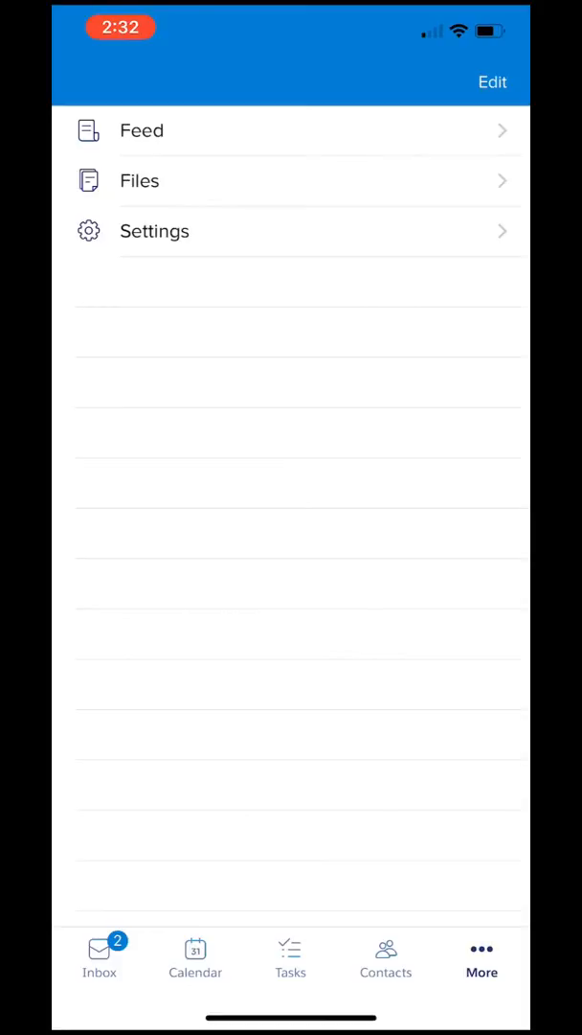
Step: Go into Settings, Connected Accounts to list Gmail, Exchange, Dropbox, Box and Office365
left_click(153, 230)
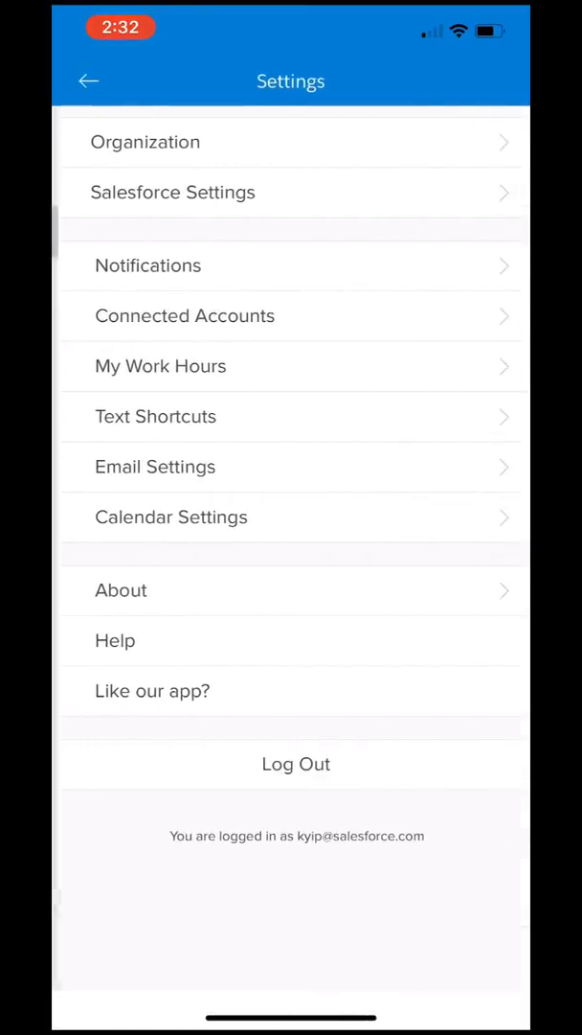
left_click(184, 315)
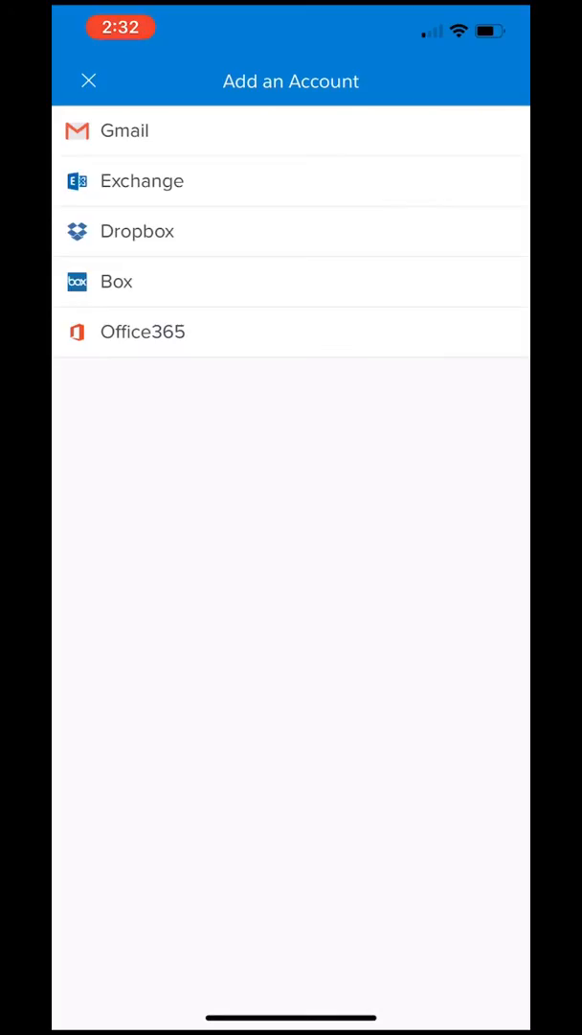